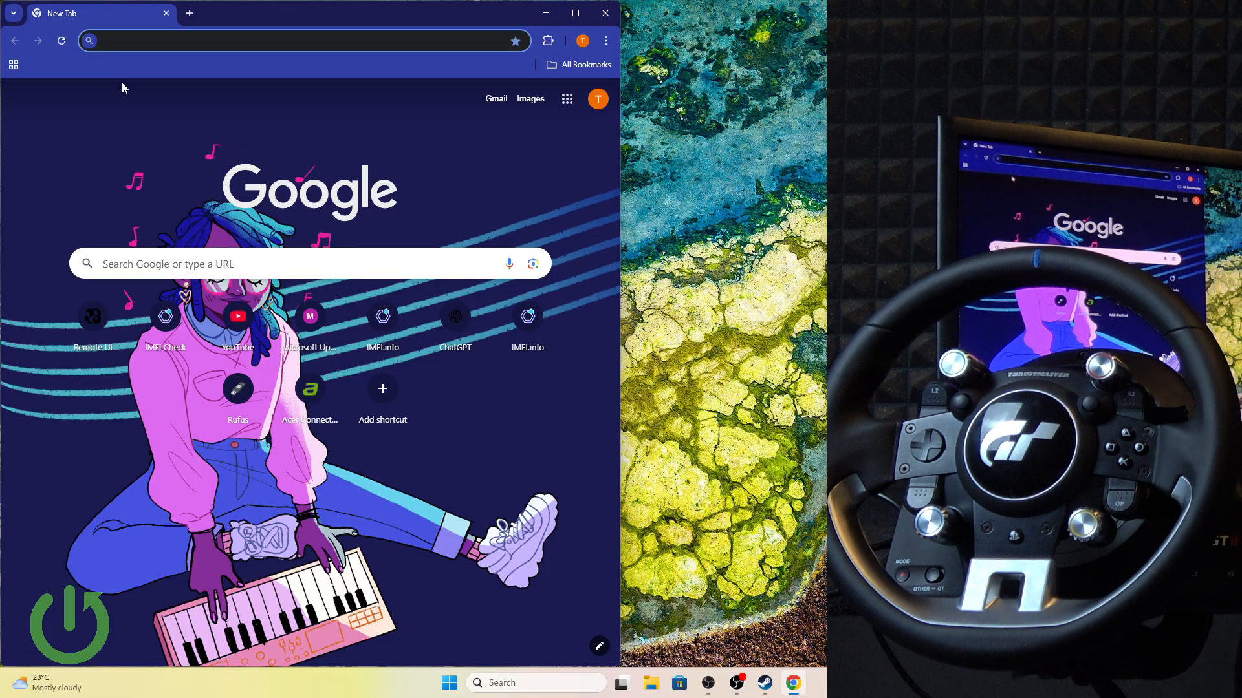
- Go to support.thrustmaster.com from the 'support' address-bar suggestion
{"action": "type", "text": "support"}
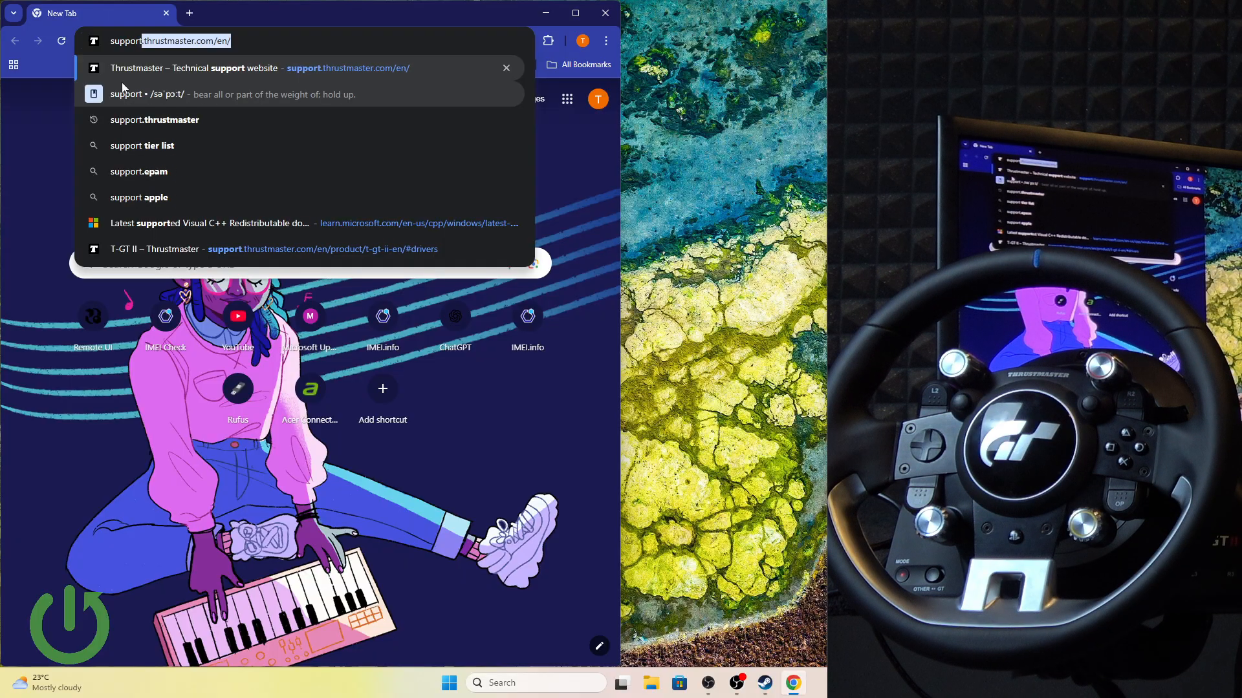
{"action": "left_click", "coordinate": [229, 68]}
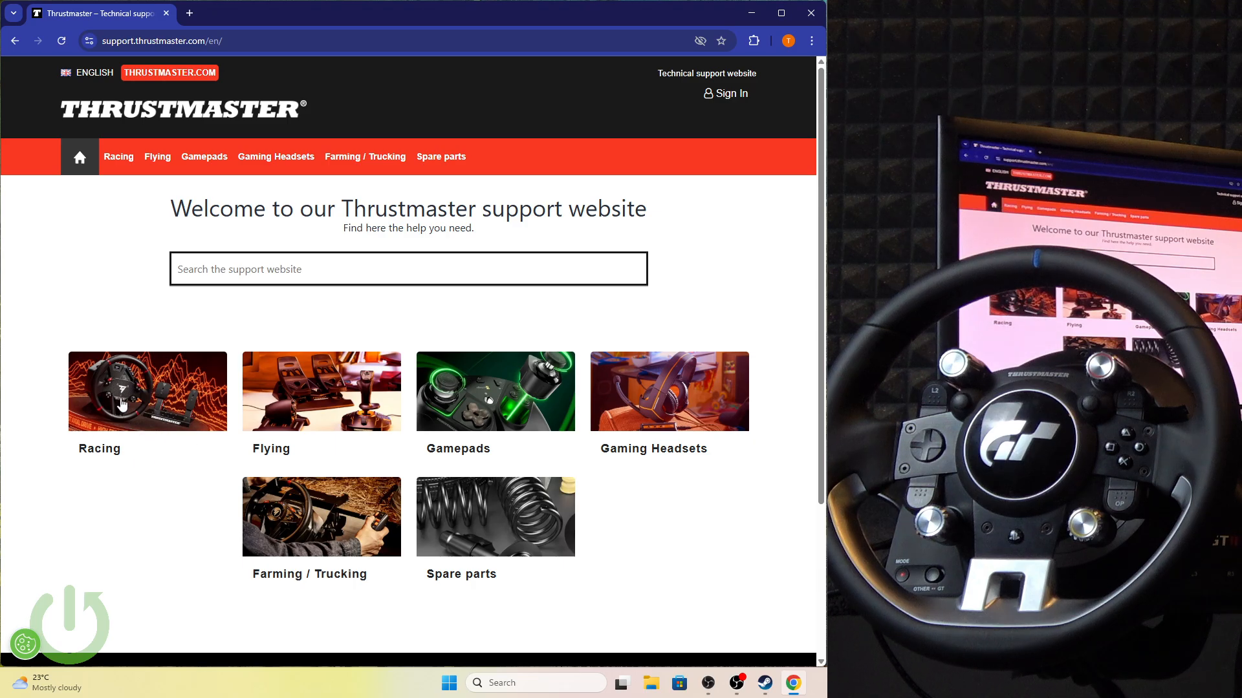
- Browse the Racing wheels category and open the T-GT II product page
{"action": "left_click", "coordinate": [146, 392]}
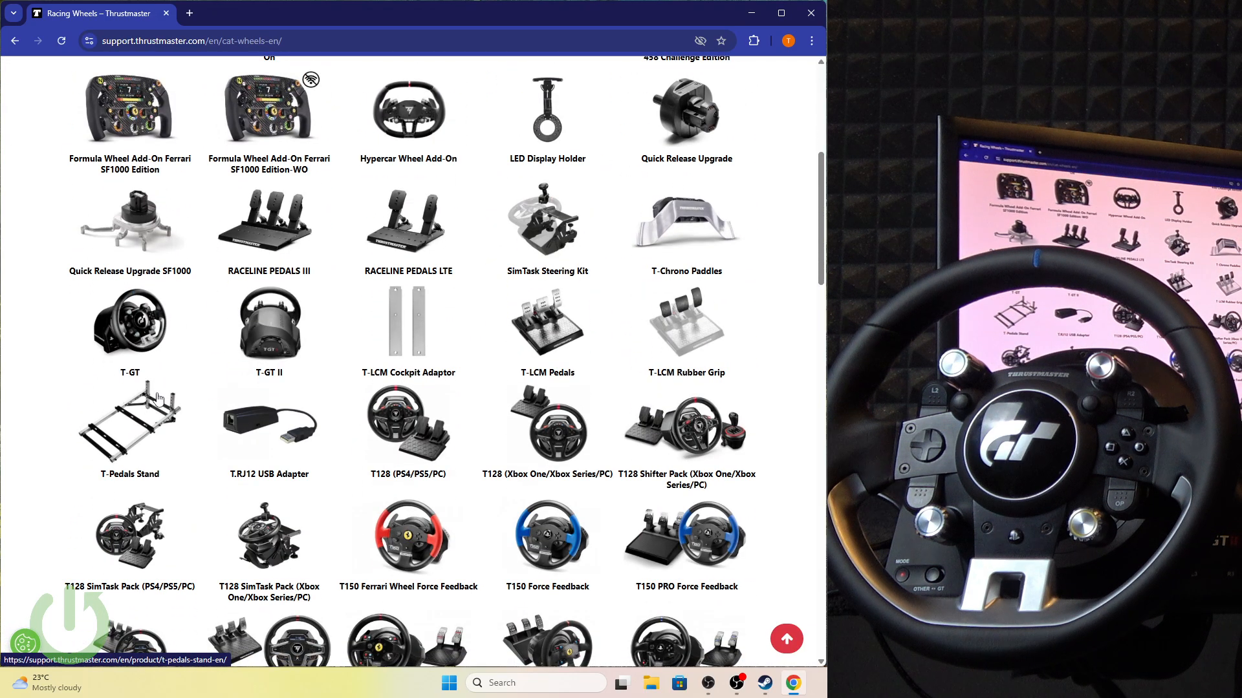
{"action": "scroll", "scroll_direction": "down", "scroll_amount": 3}
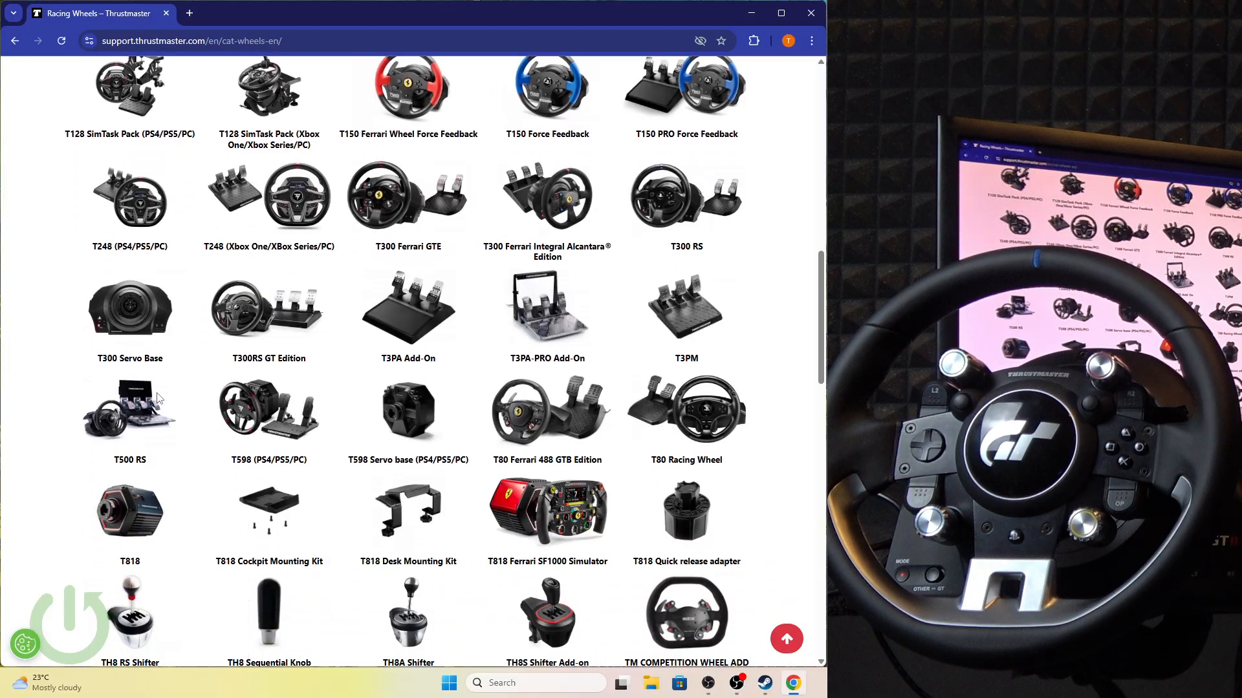
{"action": "scroll", "scroll_direction": "down", "scroll_amount": 3}
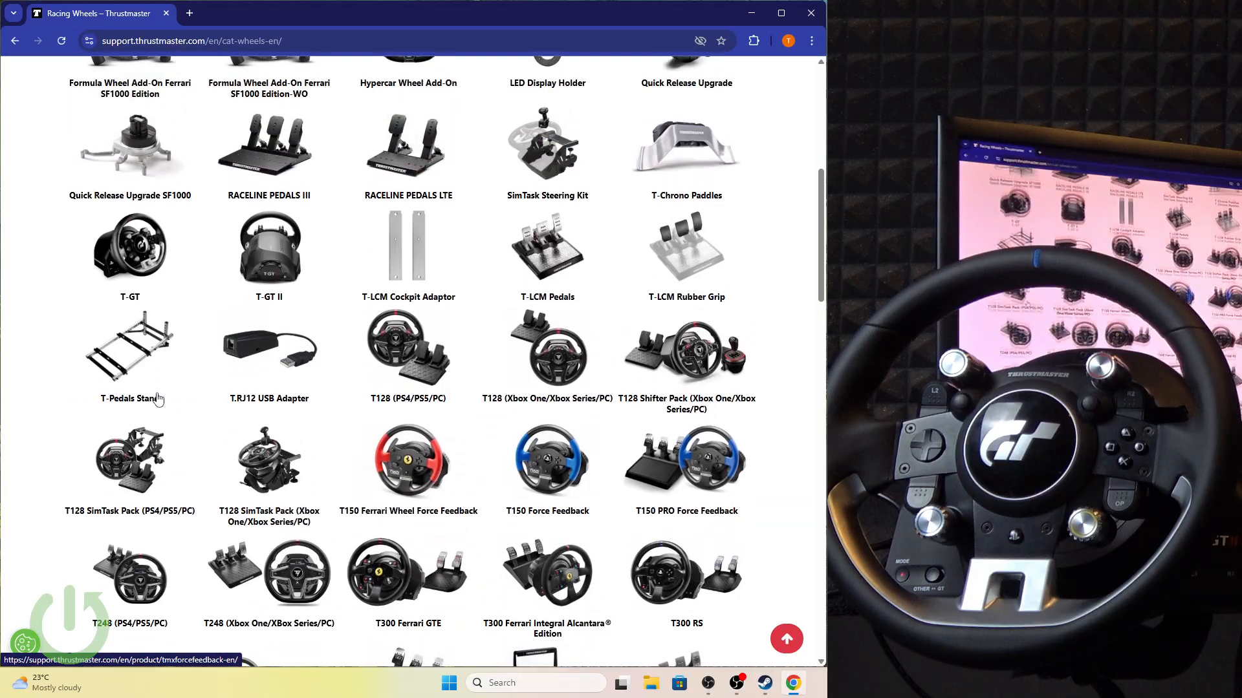
{"action": "left_click", "coordinate": [269, 248]}
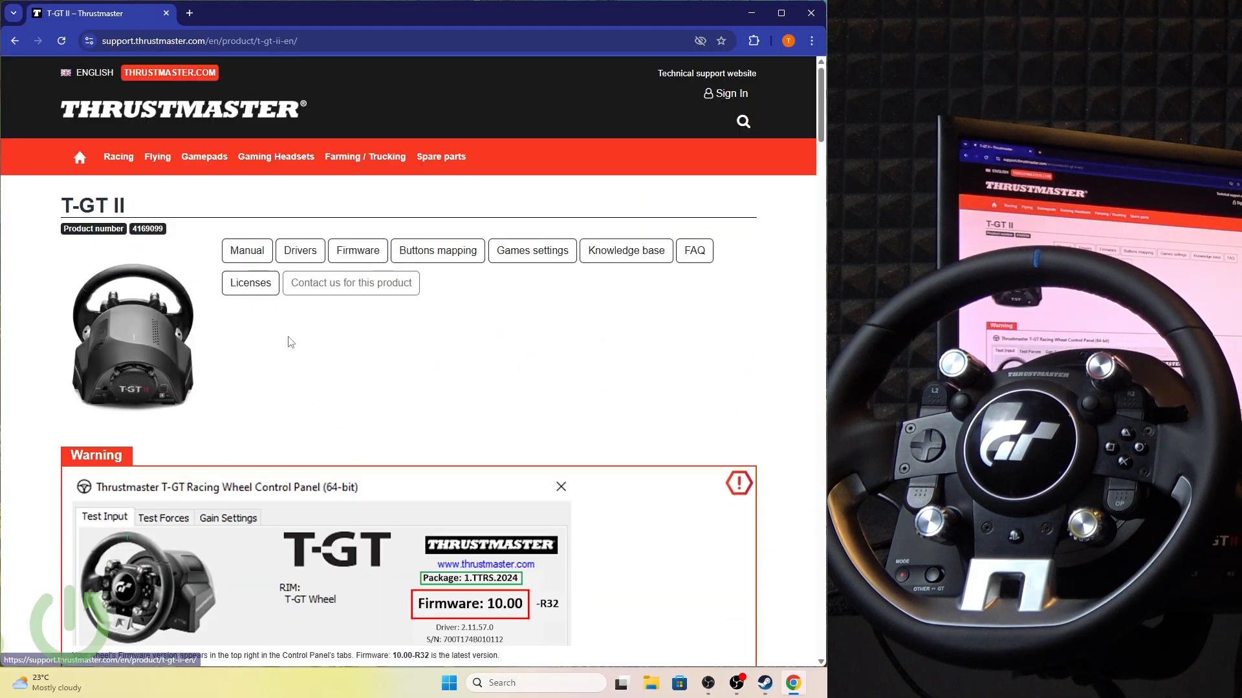
- Download 'PC - DRIVERS FORCE FEEDBACK' from the Drivers section, then minimize Chrome
{"action": "left_click", "coordinate": [299, 251]}
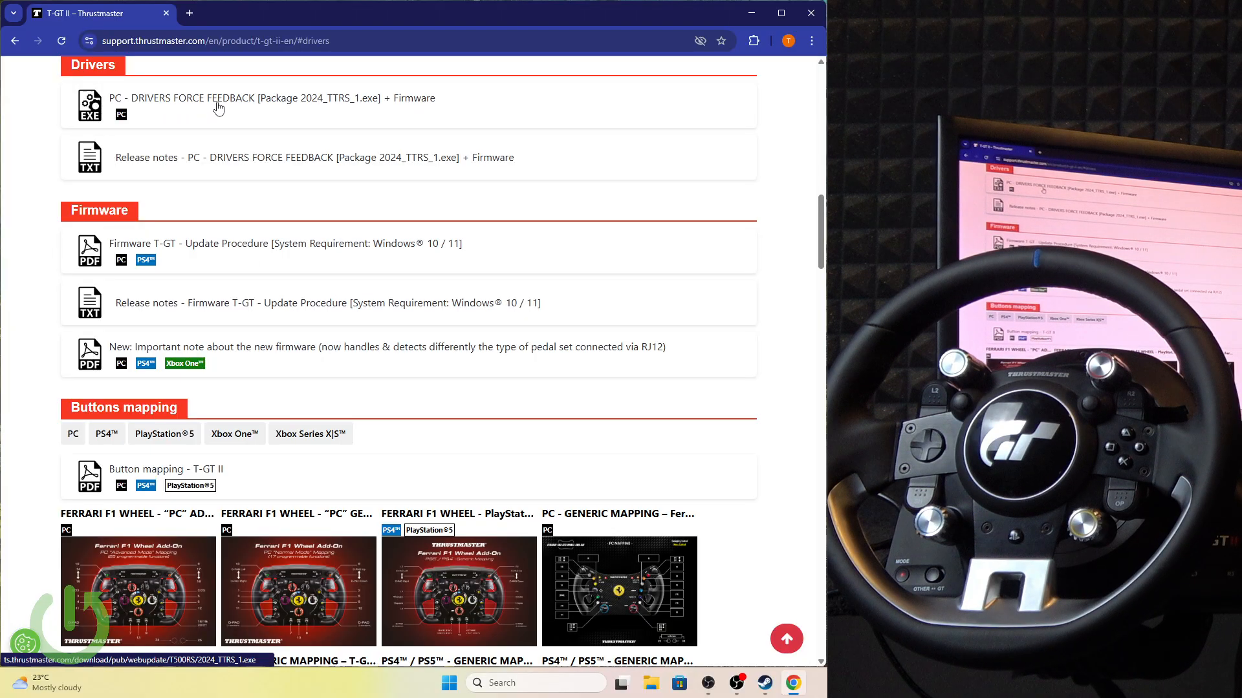
{"action": "left_click", "coordinate": [269, 98]}
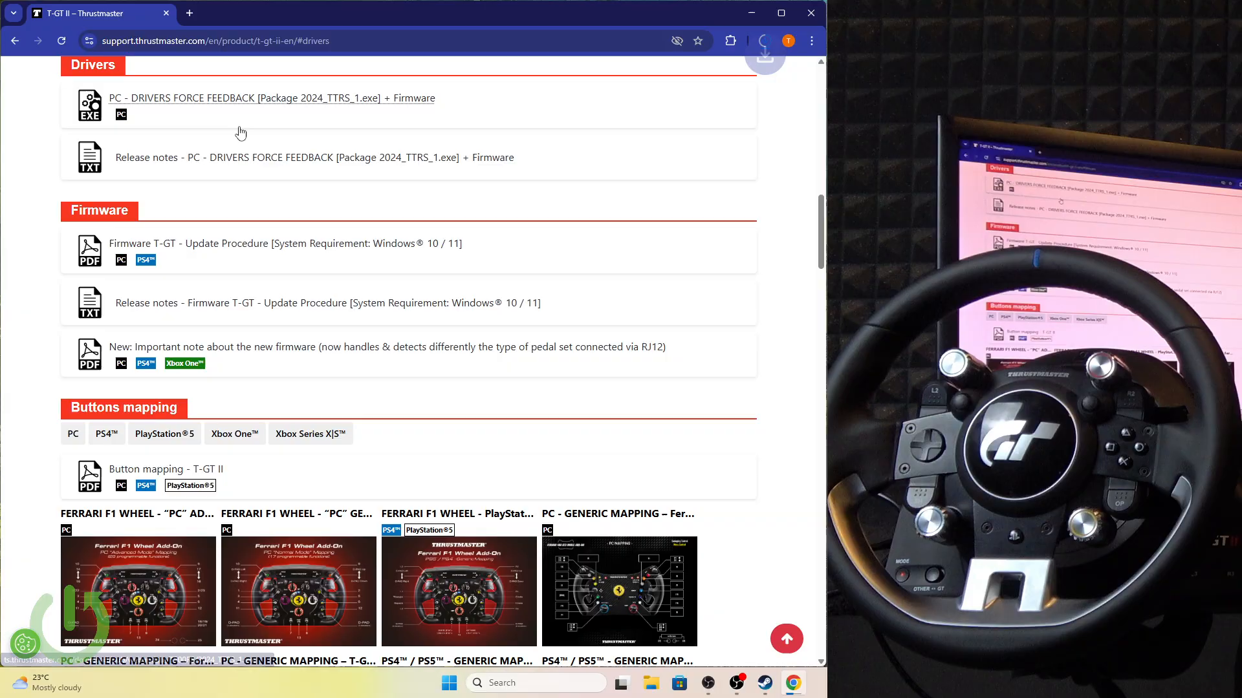
{"action": "left_click", "coordinate": [763, 60]}
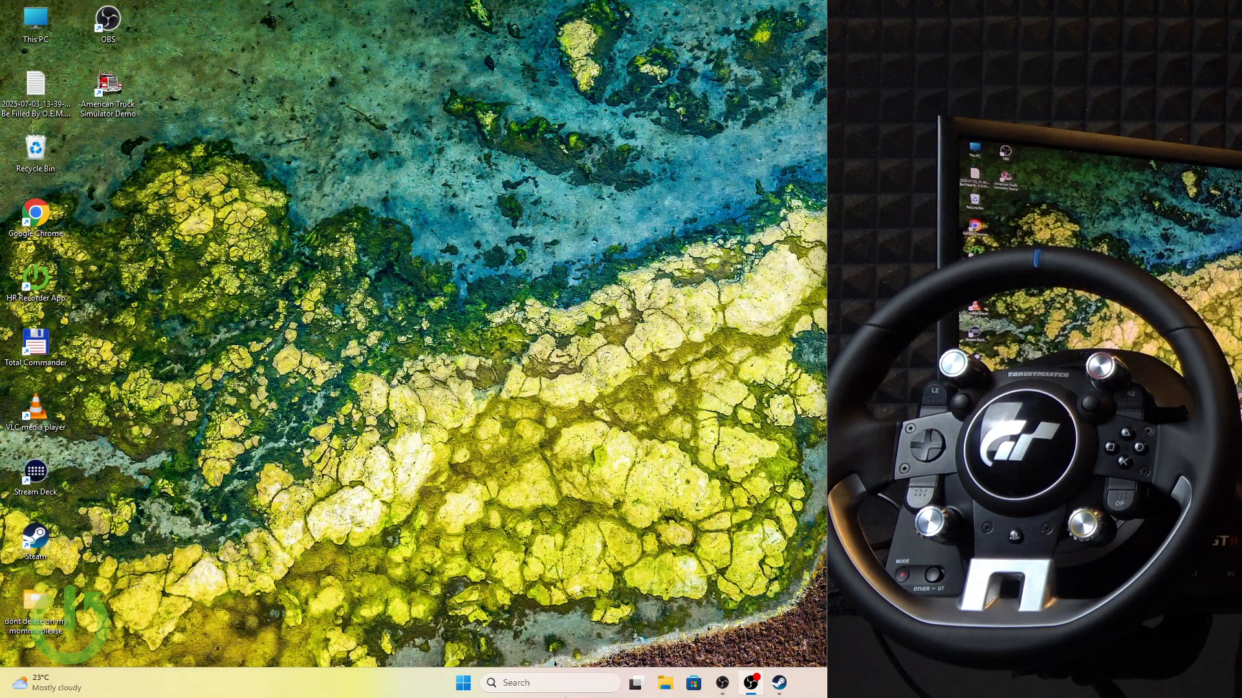
- Launch Game Controllers from the Start menu's recently added Control Panel entry
{"action": "left_click", "coordinate": [463, 683]}
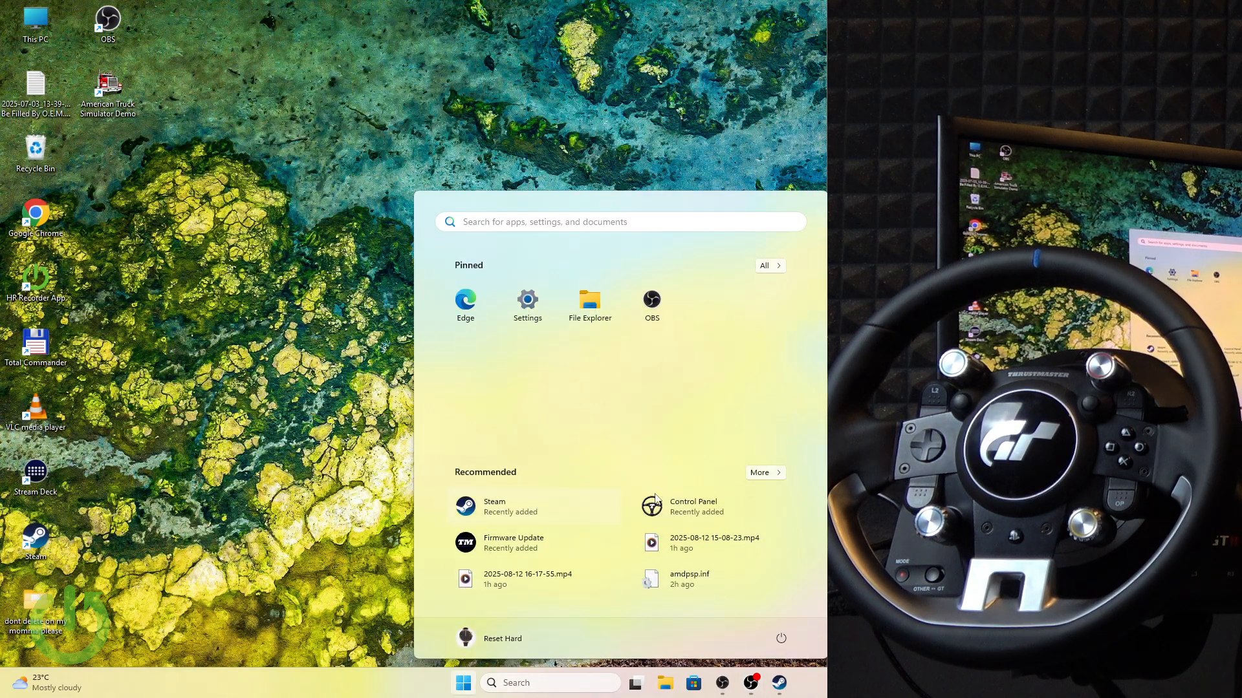
{"action": "mouse_move", "coordinate": [693, 507]}
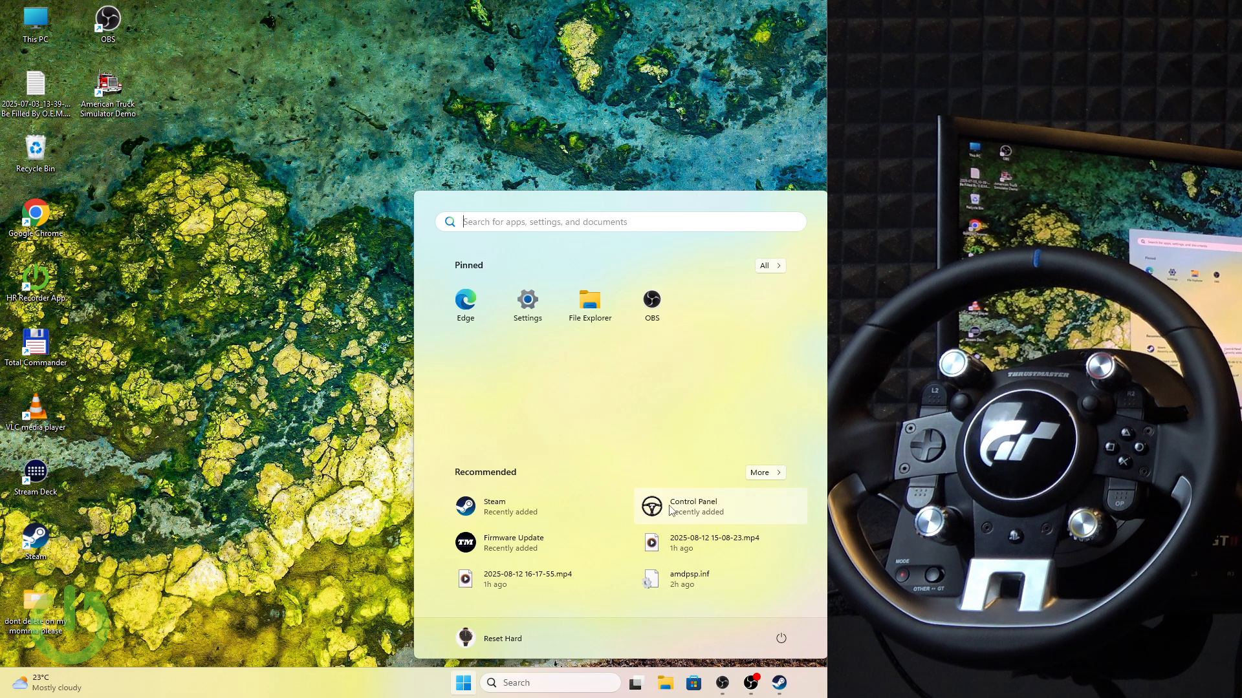
{"action": "left_click", "coordinate": [692, 506]}
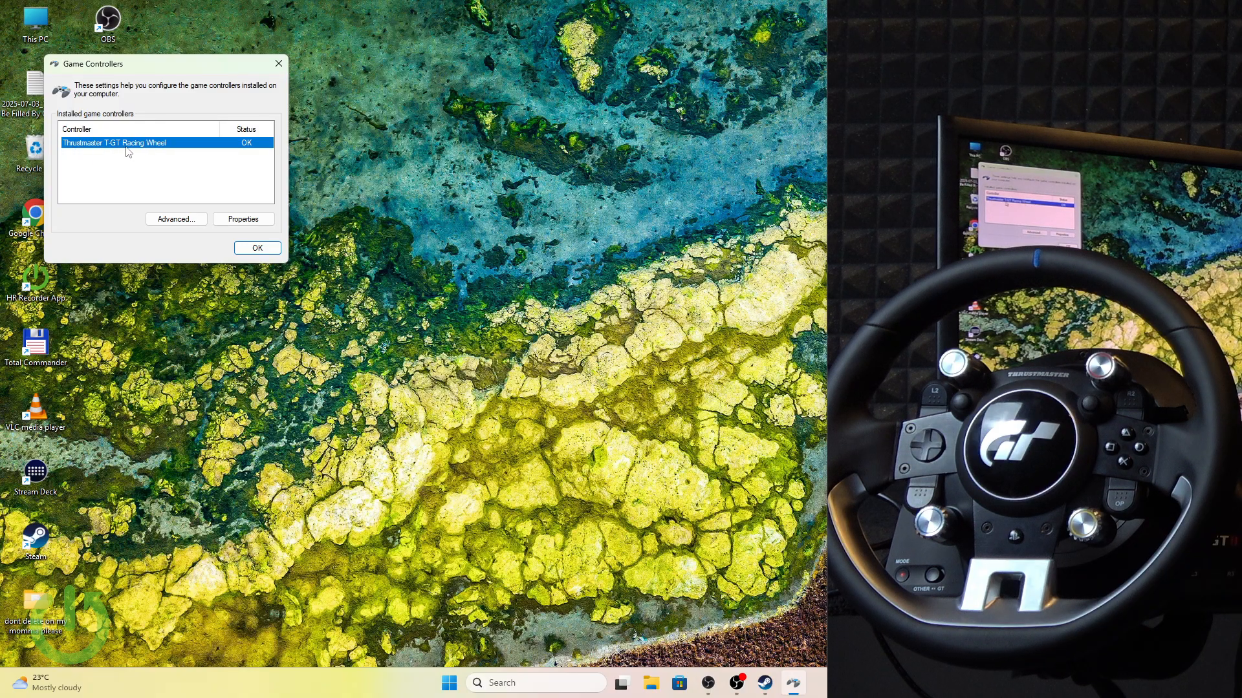
{"action": "mouse_move", "coordinate": [90, 135]}
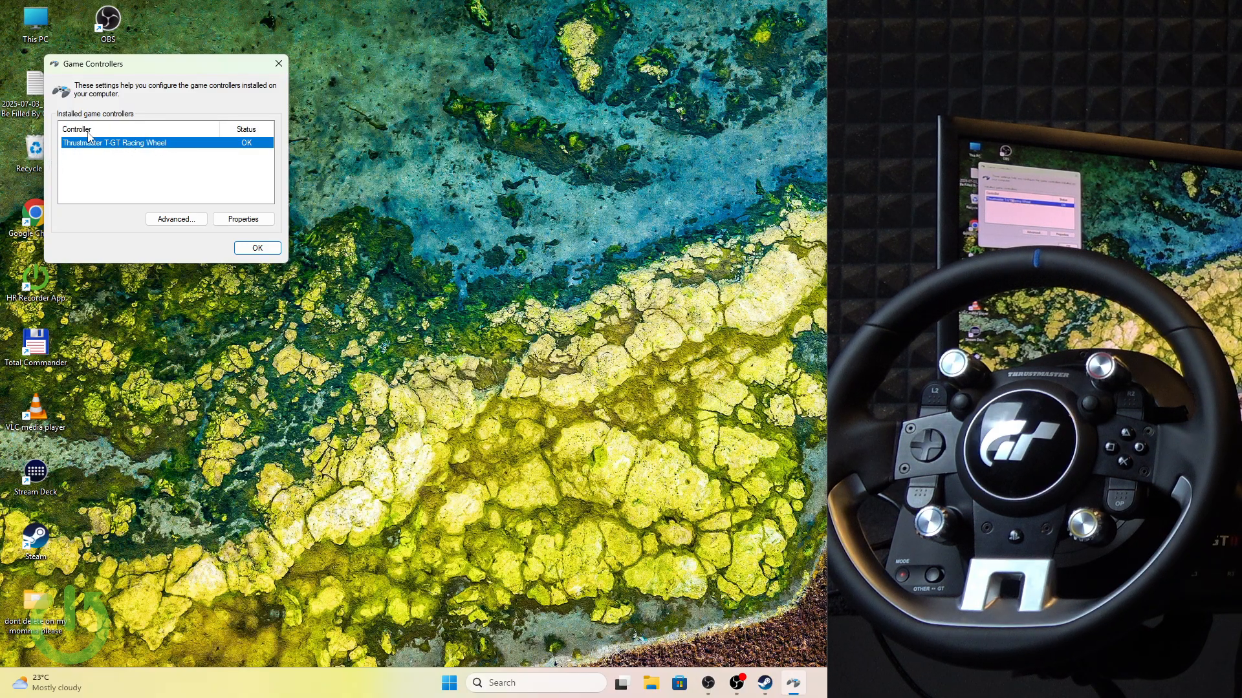
{"action": "left_click_drag", "start_coordinate": [119, 64], "coordinate": [230, 176]}
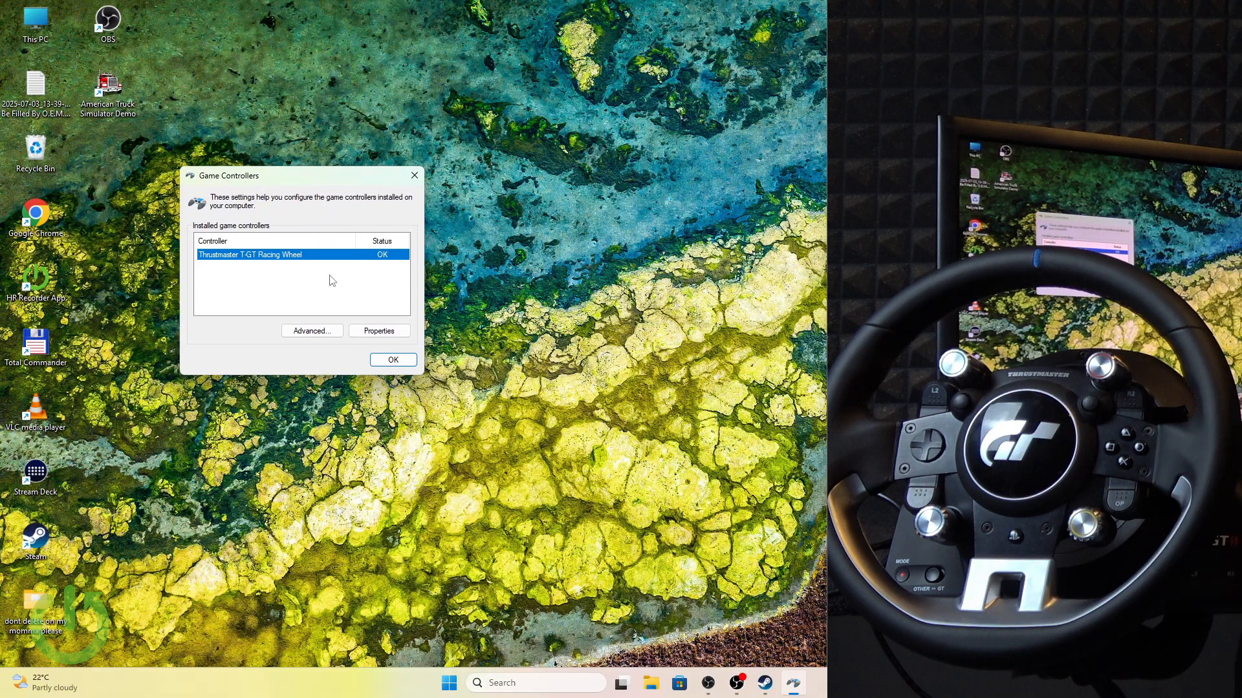
{"action": "mouse_move", "coordinate": [256, 268]}
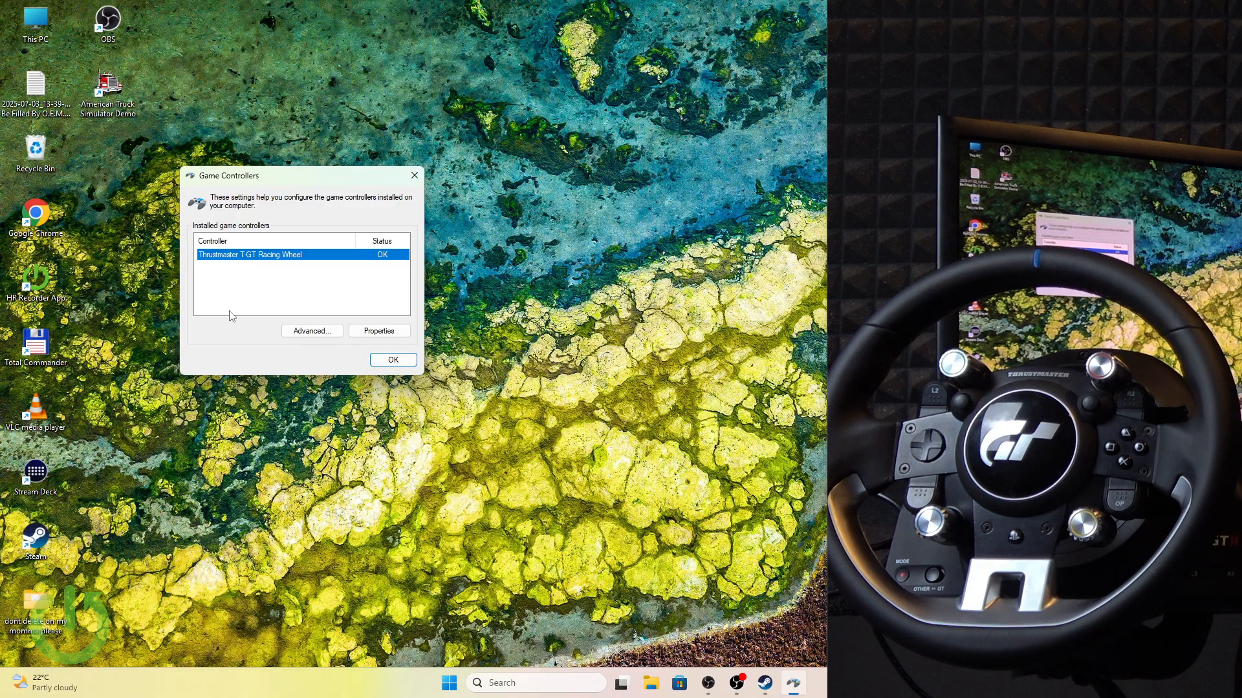
{"action": "mouse_move", "coordinate": [260, 307]}
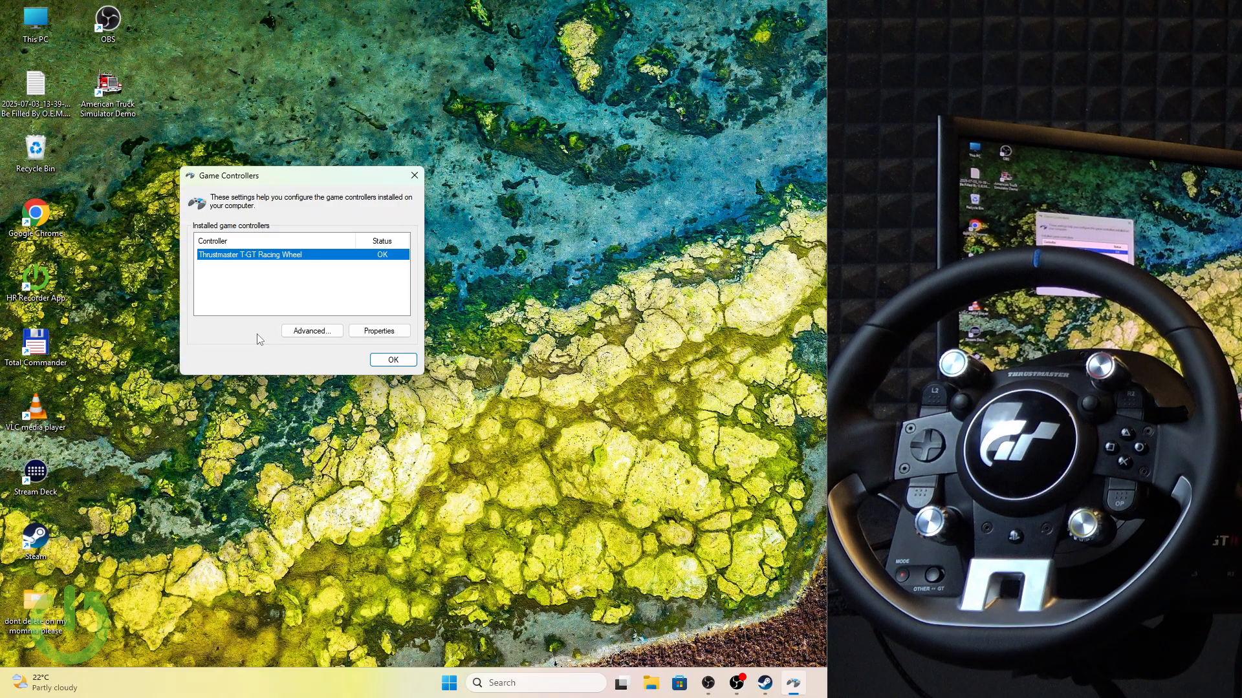
{"action": "mouse_move", "coordinate": [268, 184]}
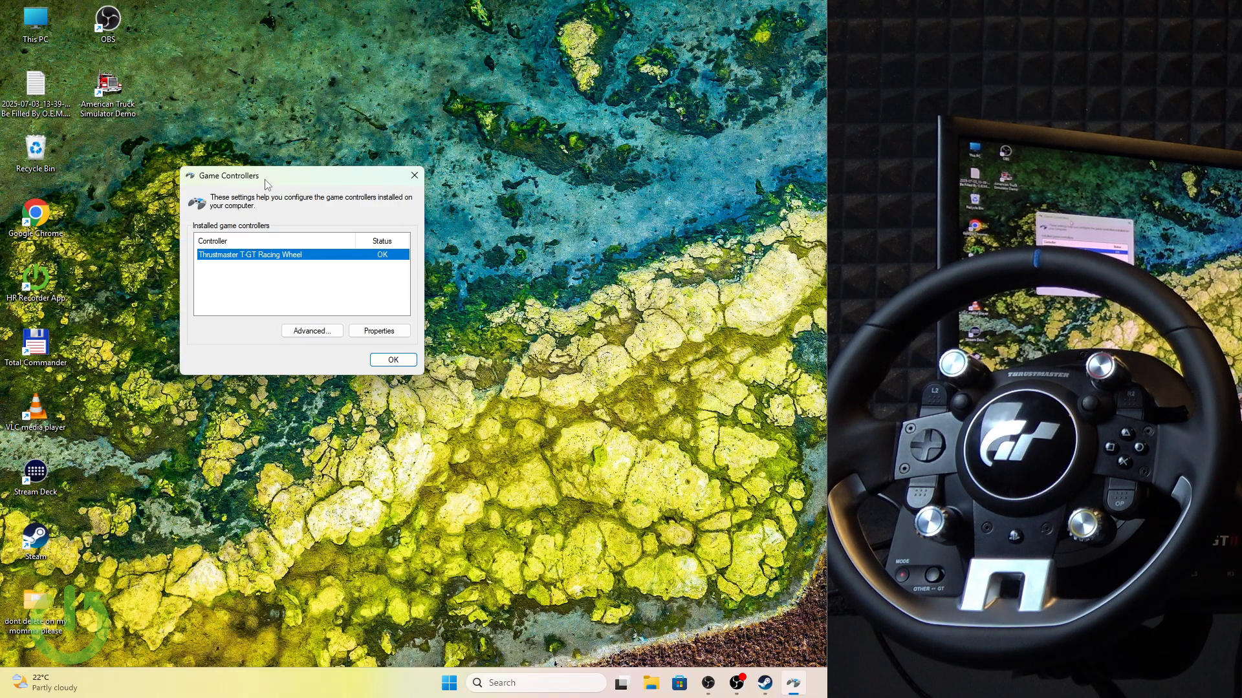
- Open the wheel's Properties, drag rotation angle to 940°, then restore the default
{"action": "left_click", "coordinate": [378, 330]}
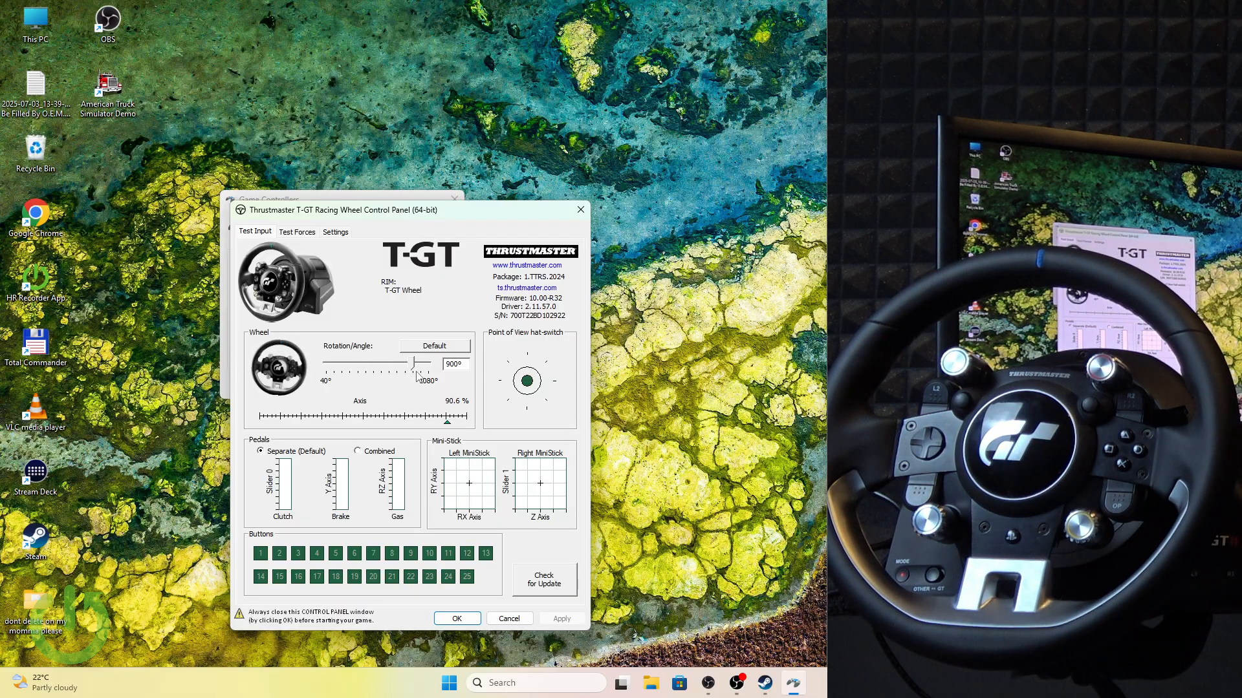
{"action": "left_click_drag", "start_coordinate": [415, 362], "coordinate": [376, 363]}
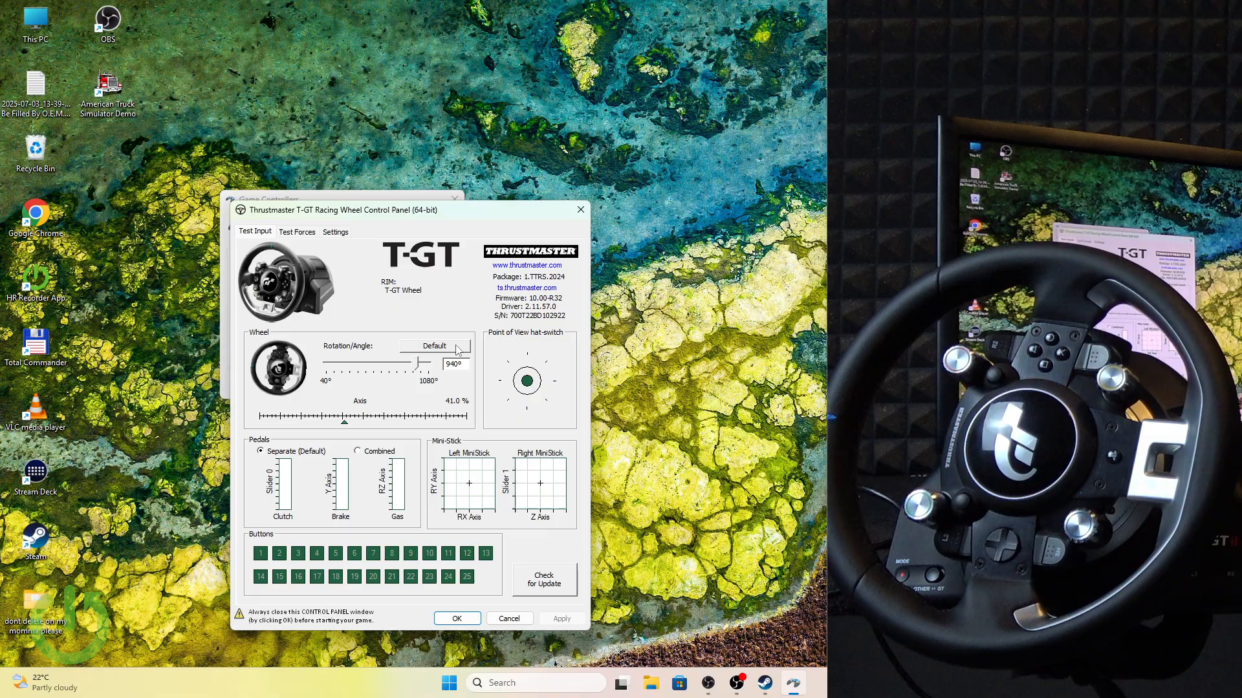
{"action": "left_click", "coordinate": [296, 232]}
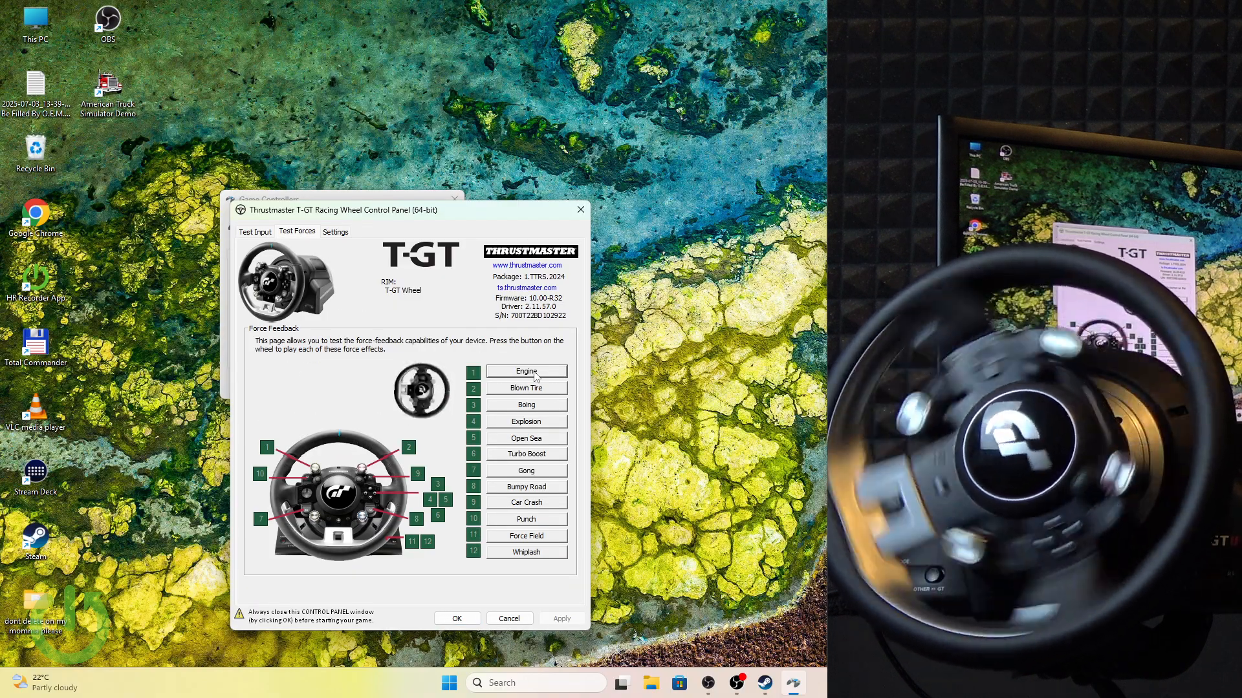
- Play the Engine force effect, then return to Test Input showing 900° rotation
{"action": "left_click", "coordinate": [526, 371]}
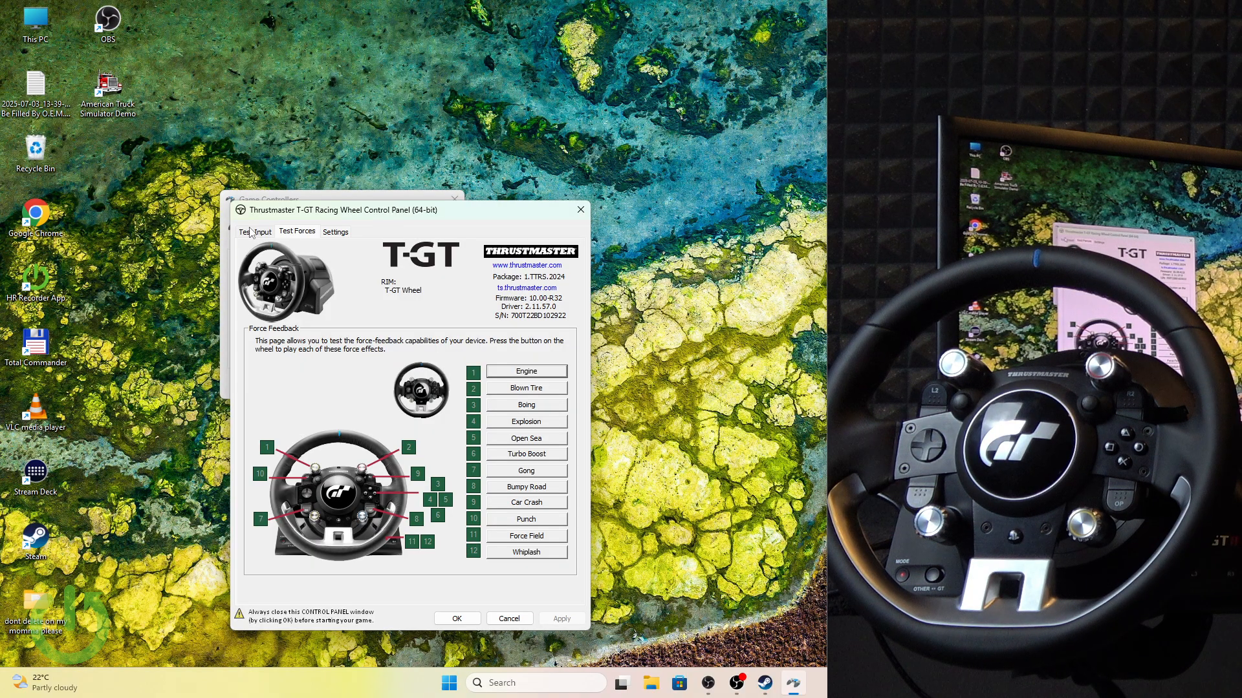
{"action": "left_click", "coordinate": [255, 231]}
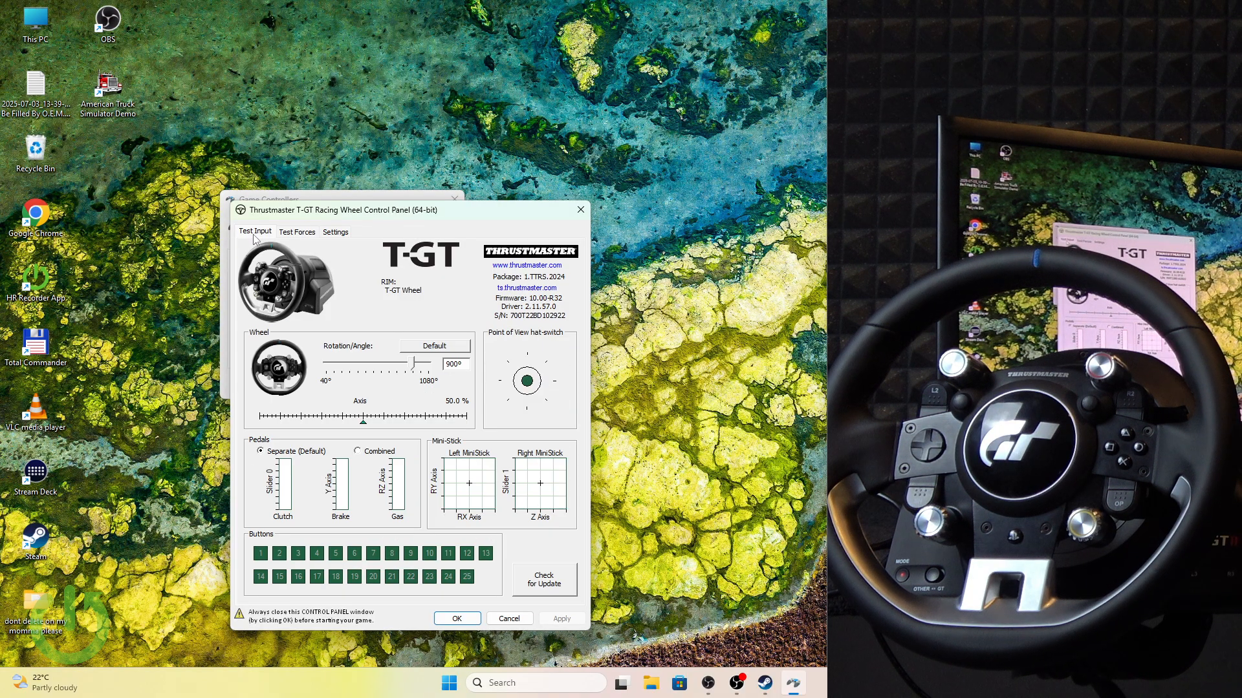